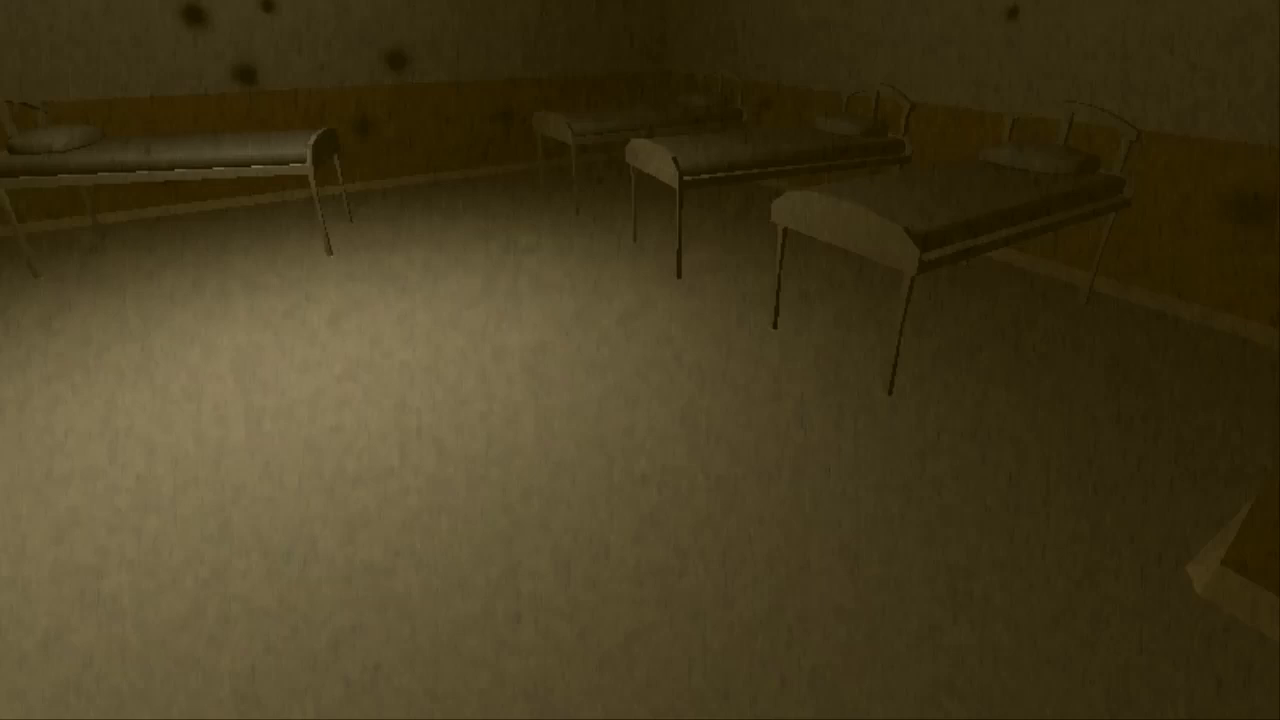
mouse_move(640, 280)
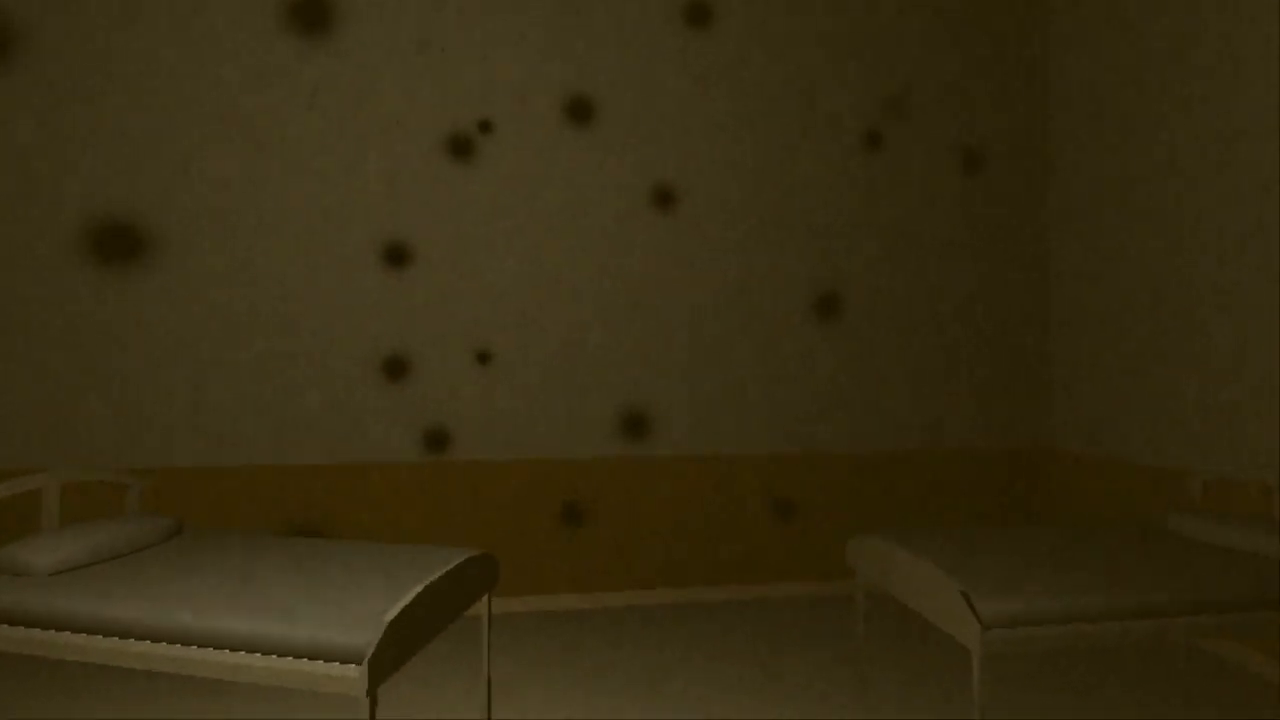